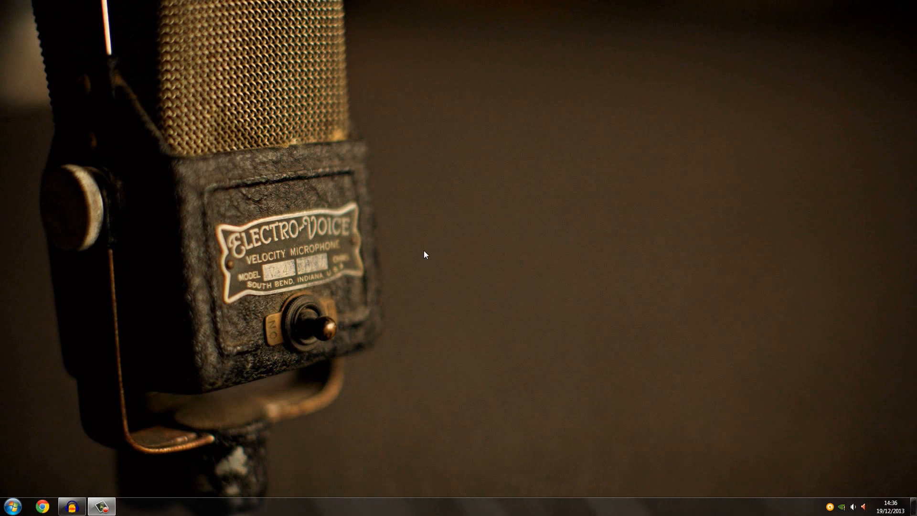
pyautogui.moveTo(428, 264)
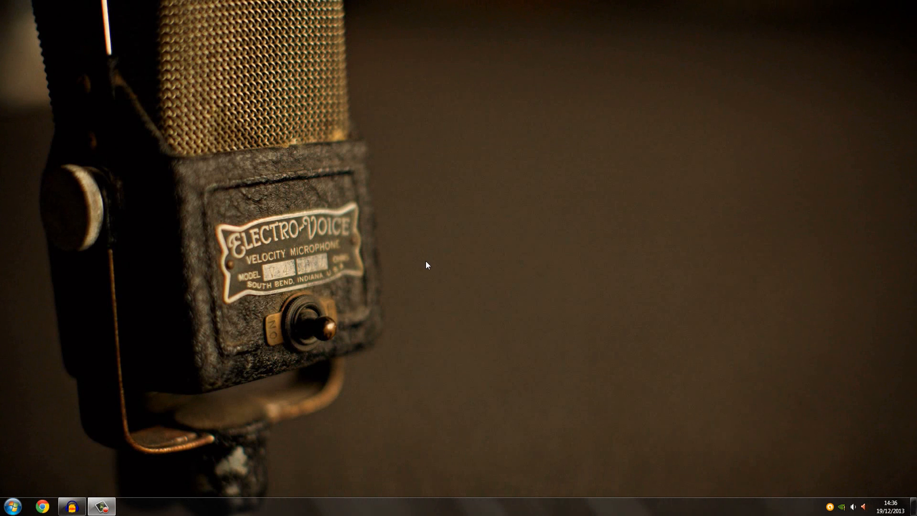
pyautogui.moveTo(443, 265)
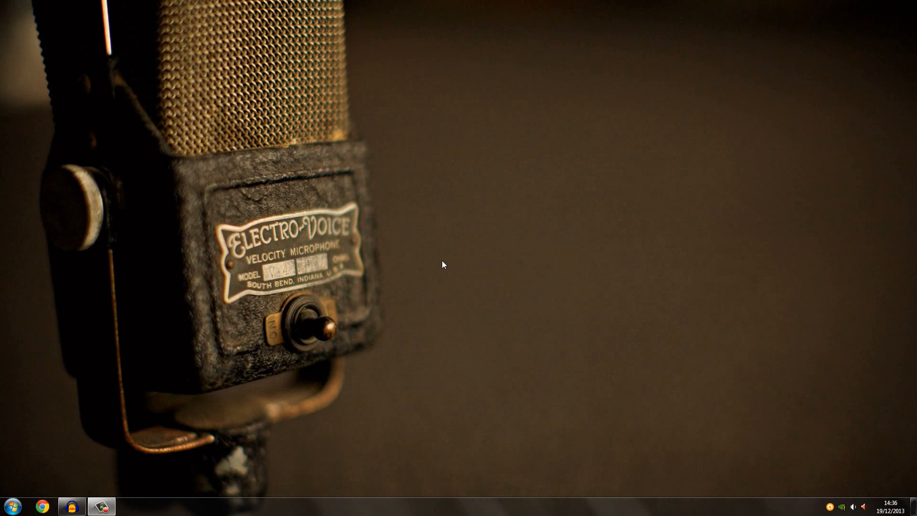
pyautogui.moveTo(443, 269)
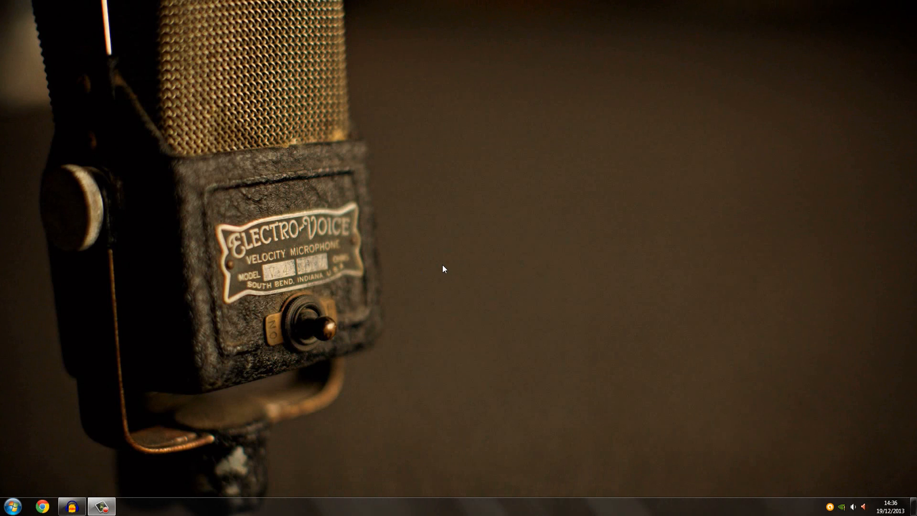
pyautogui.moveTo(451, 269)
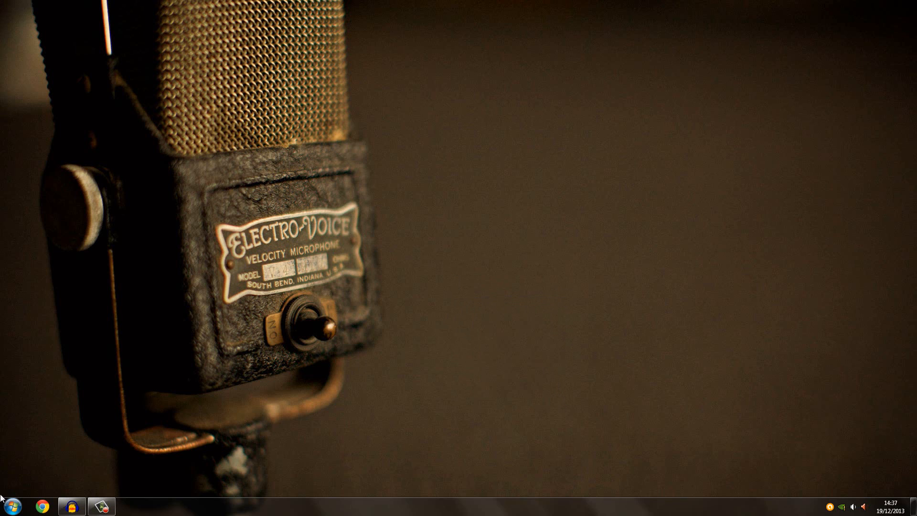
# Search the Start menu for cmd and launch Command Prompt
pyautogui.click(10, 505)
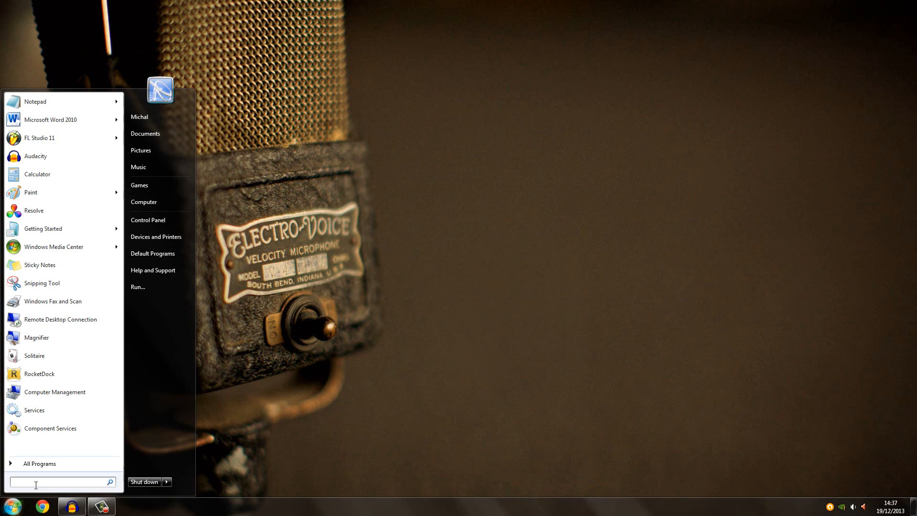
pyautogui.write('cmd')
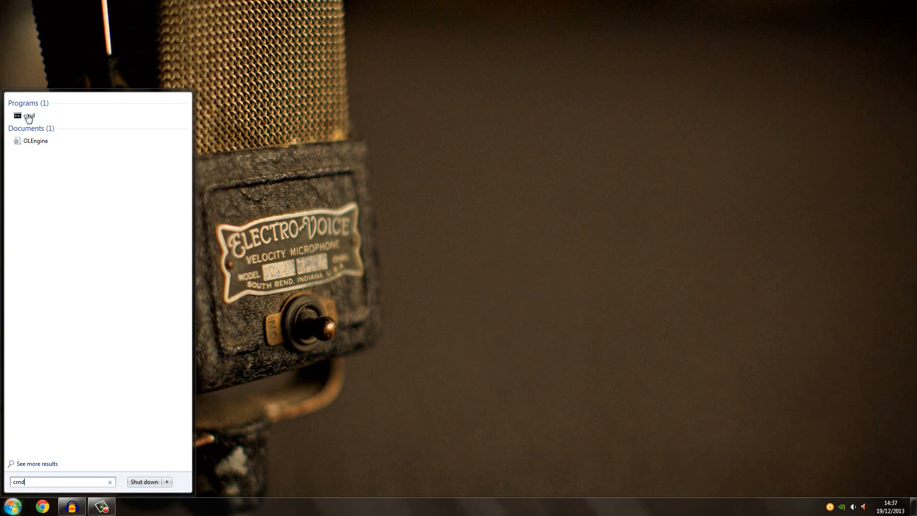
pyautogui.click(29, 116)
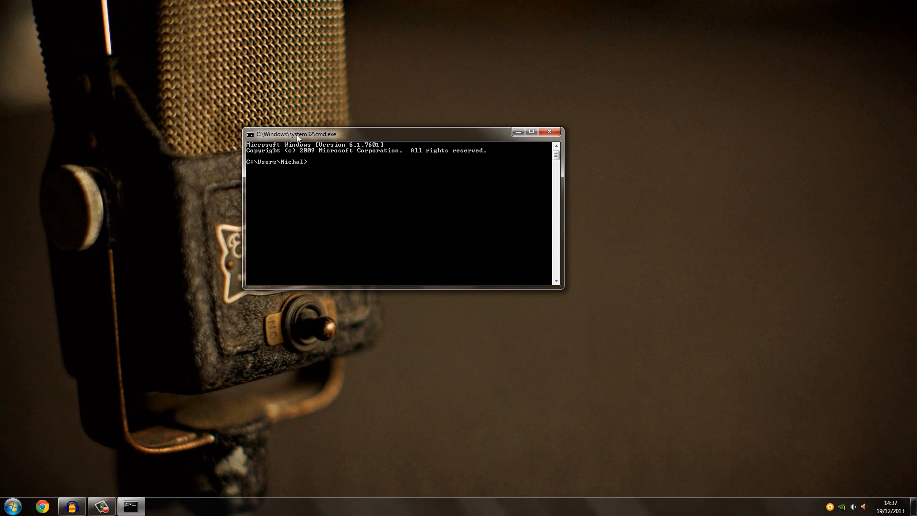
# Run ipconfig, correcting a typo, to show IPv4 192.168.0.6 and gateway 192.168.0.1
pyautogui.write('i')
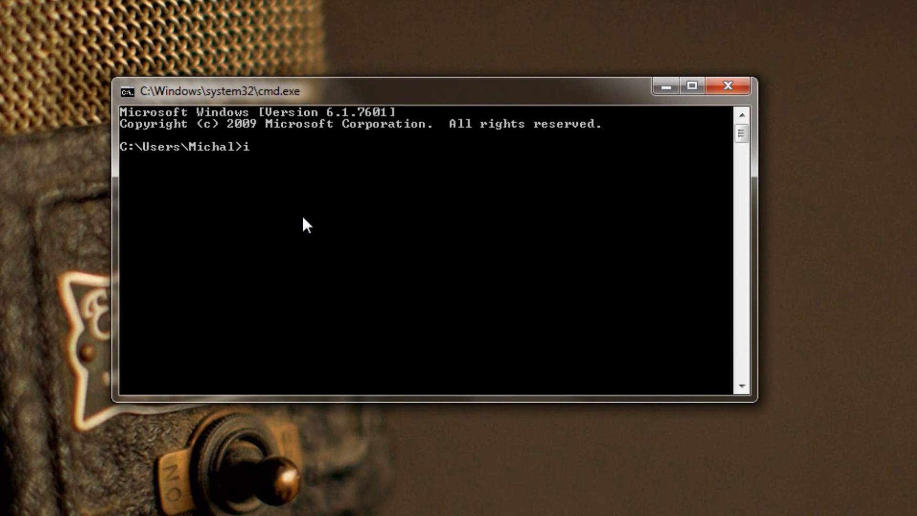
pyautogui.write('pcong')
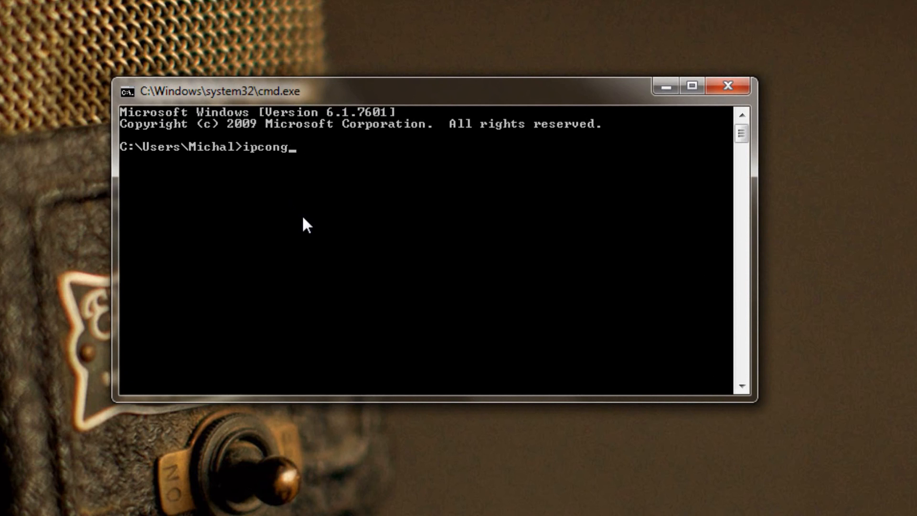
pyautogui.press('Backspace')
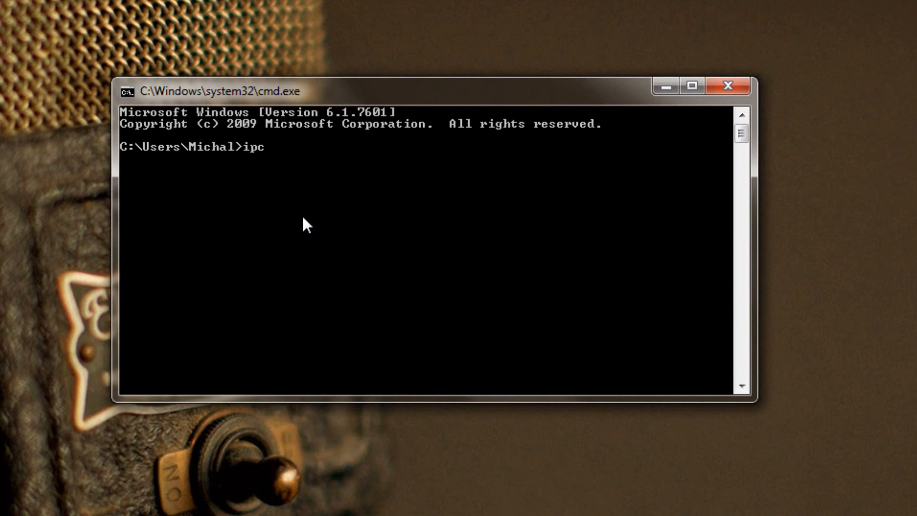
pyautogui.write('onfig')
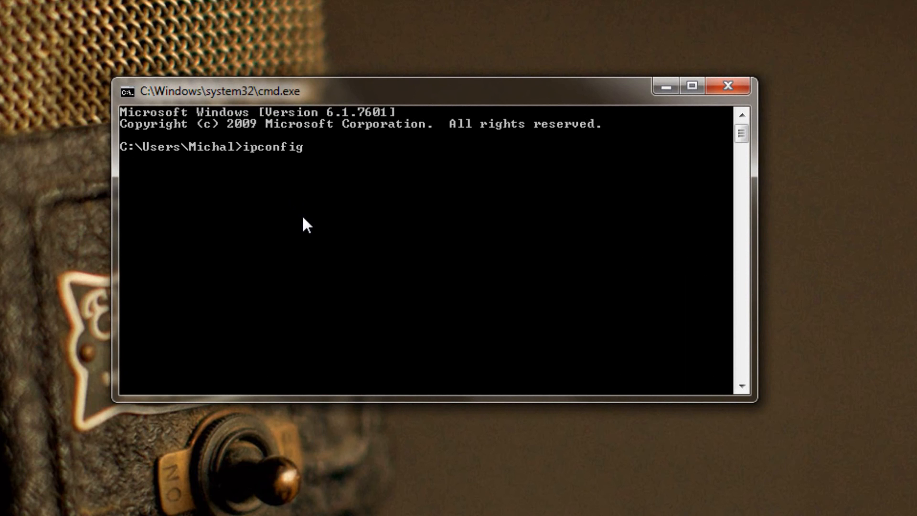
pyautogui.press('enter')
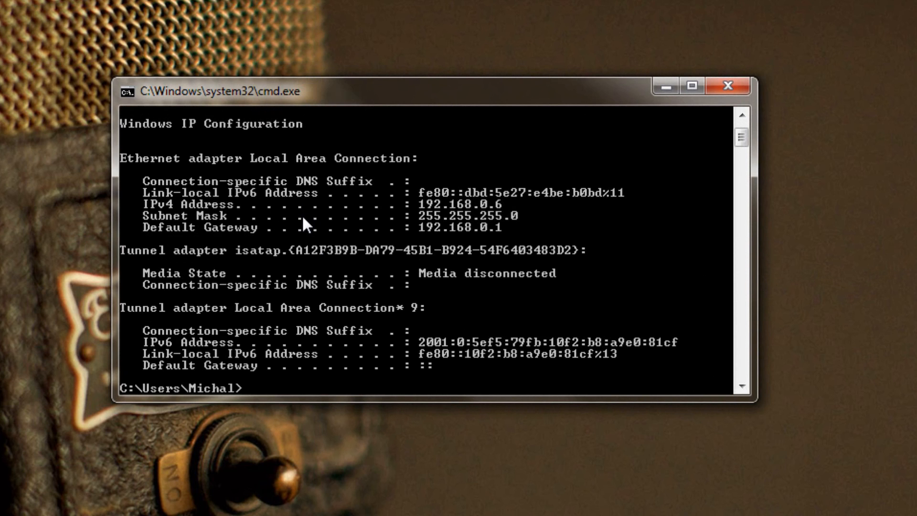
pyautogui.moveTo(235, 250)
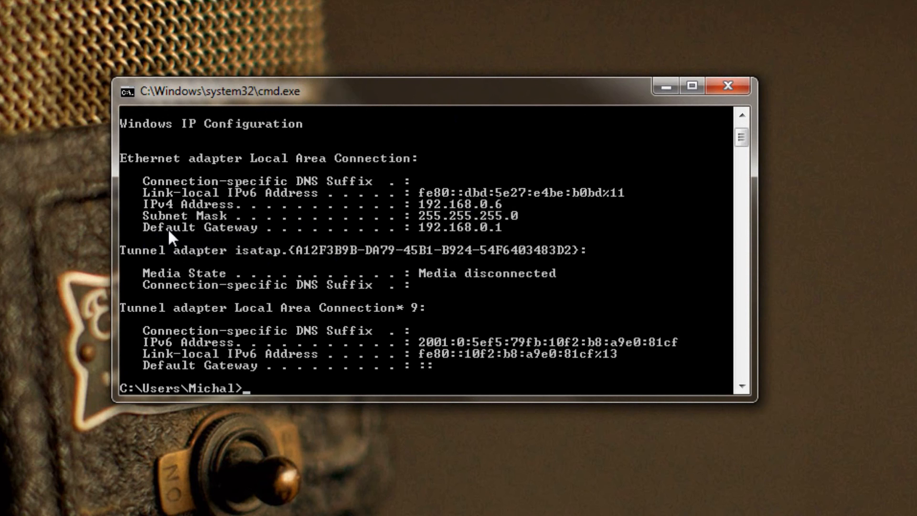
pyautogui.moveTo(504, 234)
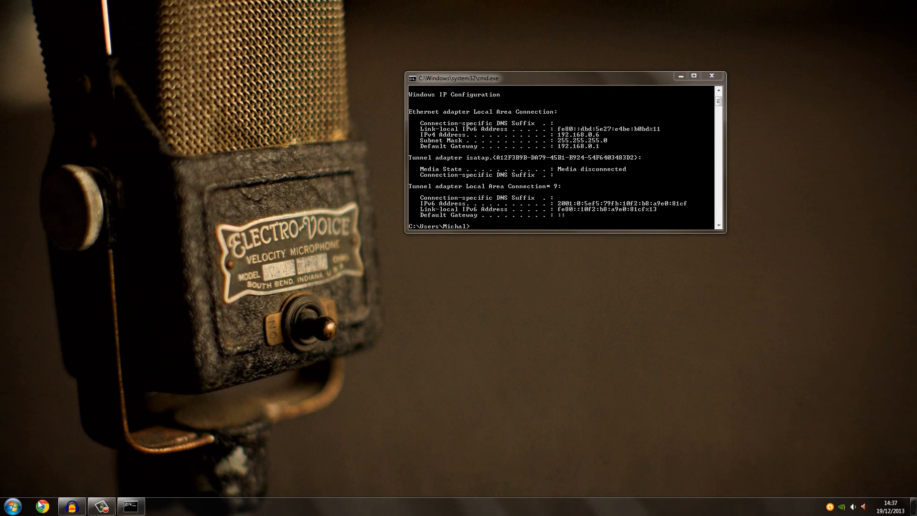
pyautogui.moveTo(184, 311)
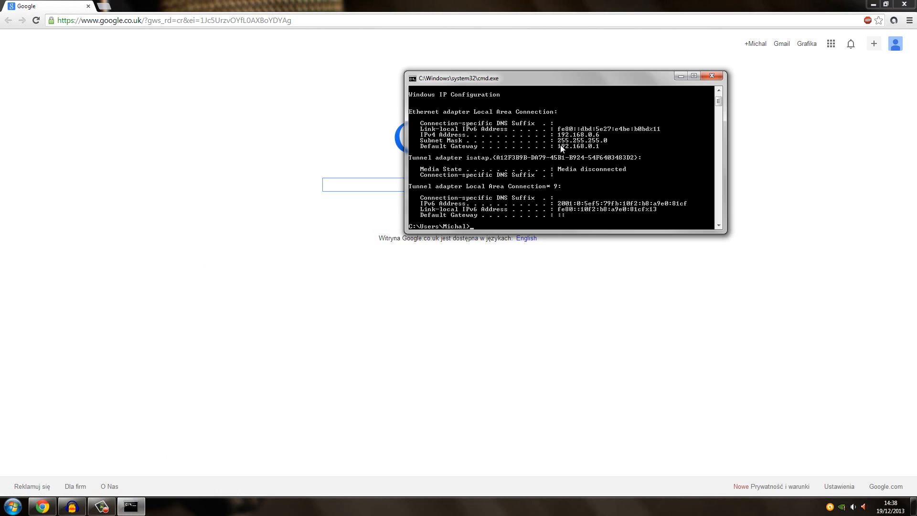
pyautogui.moveTo(373, 33)
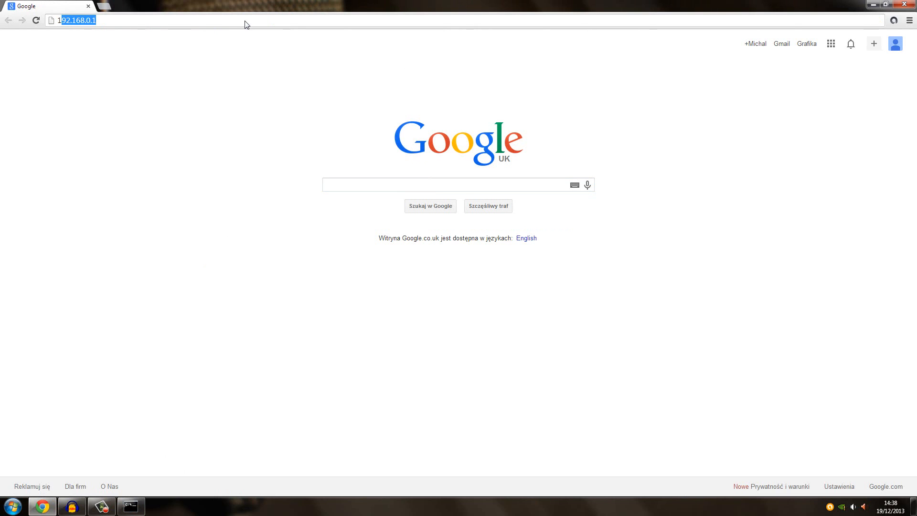
# Load the router login page at 192.168.0.1 in Chrome
pyautogui.write('192.168.0.1')
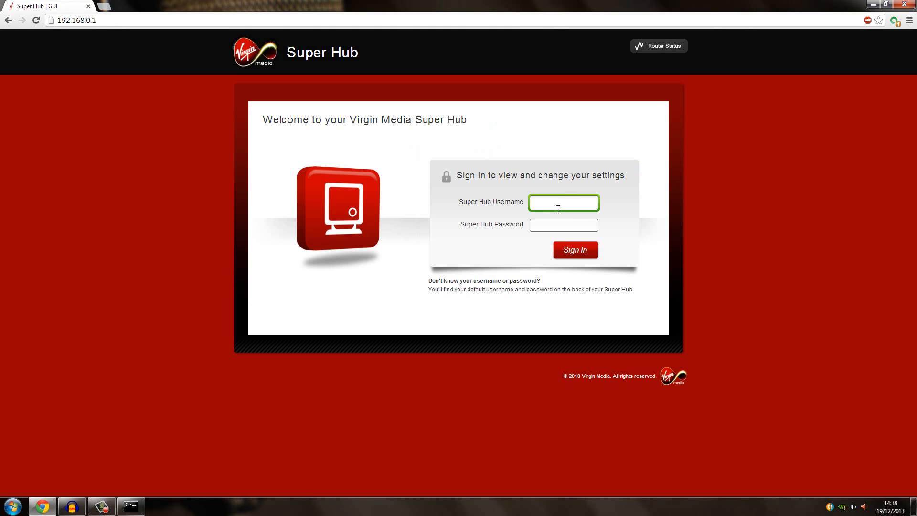
# Sign in to the Super Hub with username admin and the password
pyautogui.write('admin')
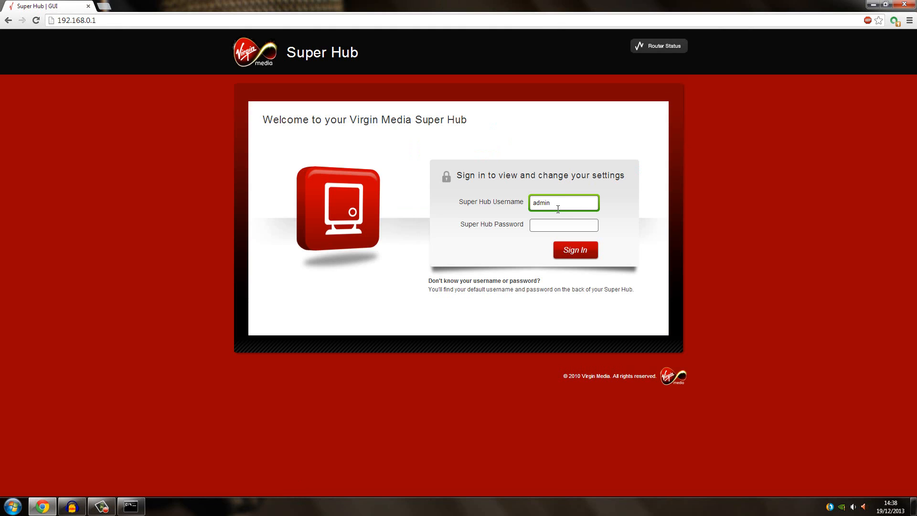
pyautogui.click(564, 225)
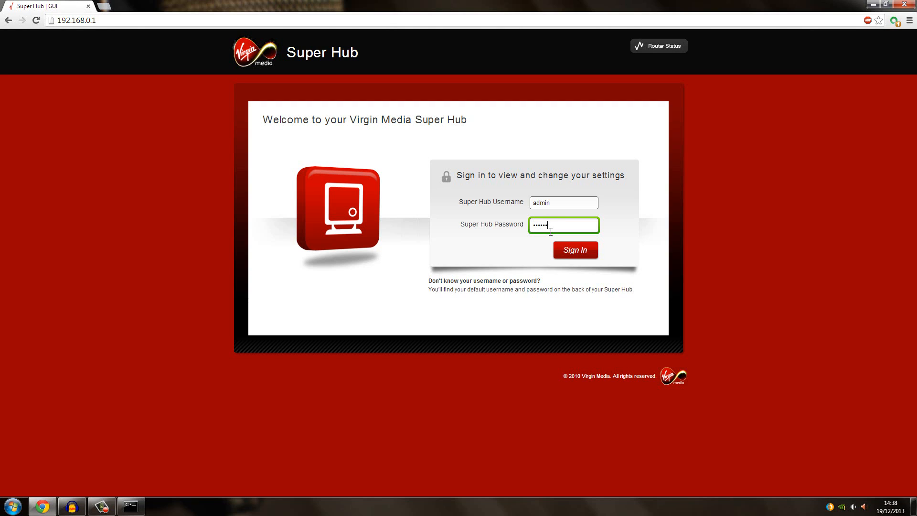
pyautogui.write('••')
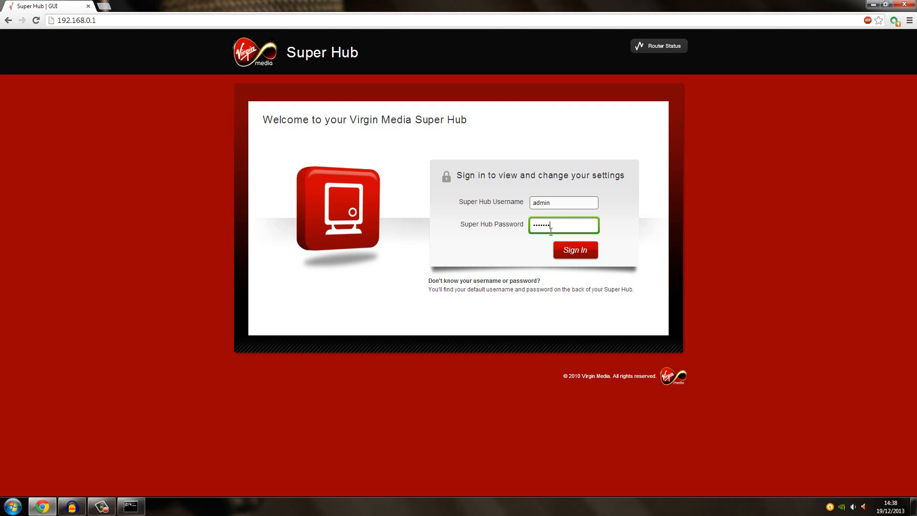
pyautogui.press('backspace')
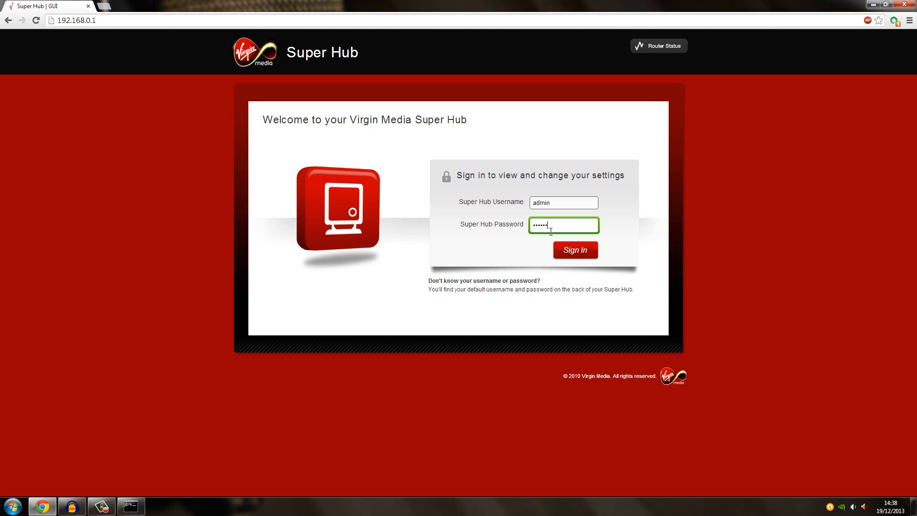
pyautogui.click(574, 250)
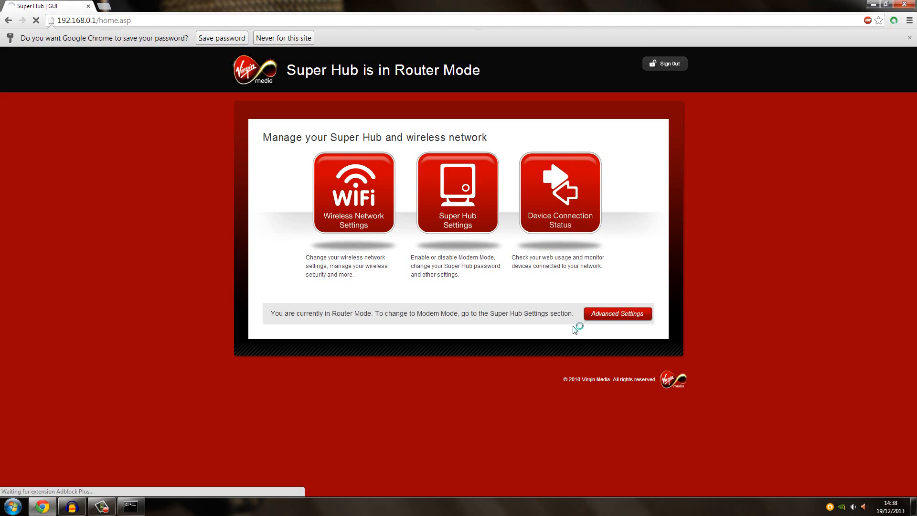
# Go to Advanced Settings, then Security's Port Forwarding page
pyautogui.click(618, 313)
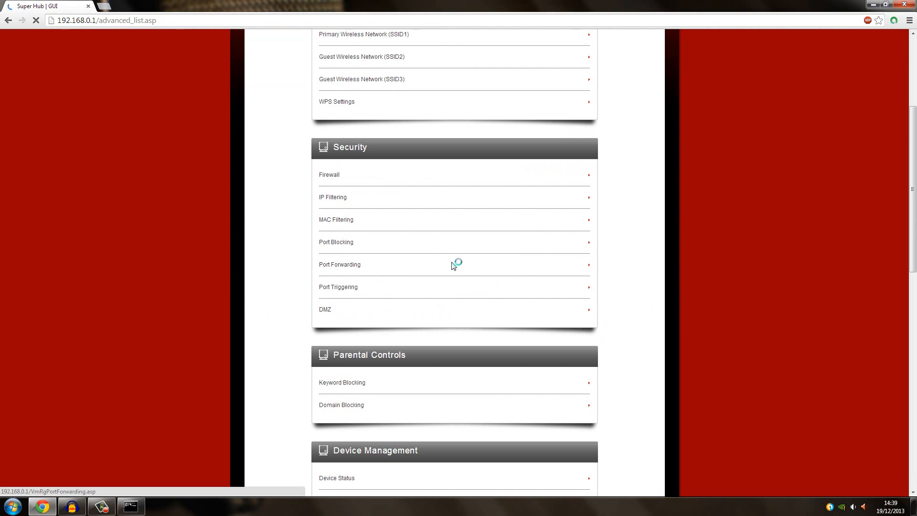
pyautogui.click(339, 264)
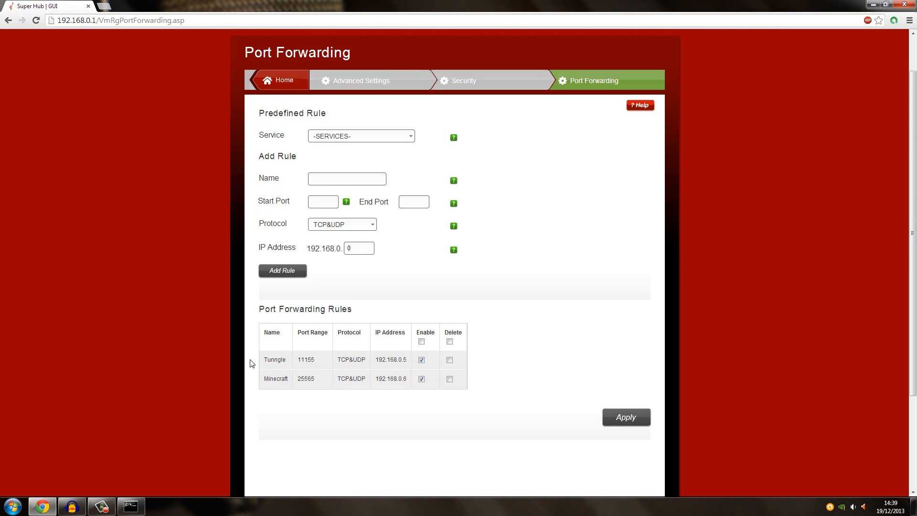
pyautogui.moveTo(313, 386)
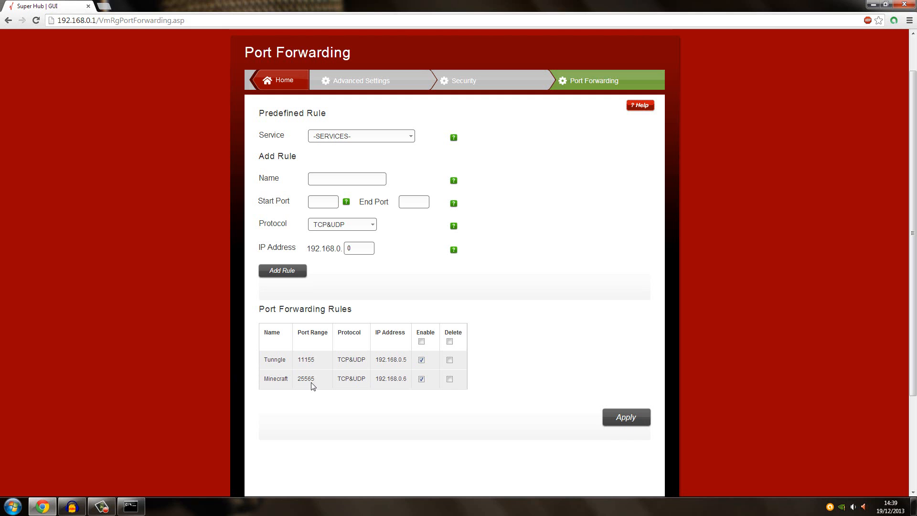
pyautogui.moveTo(244, 235)
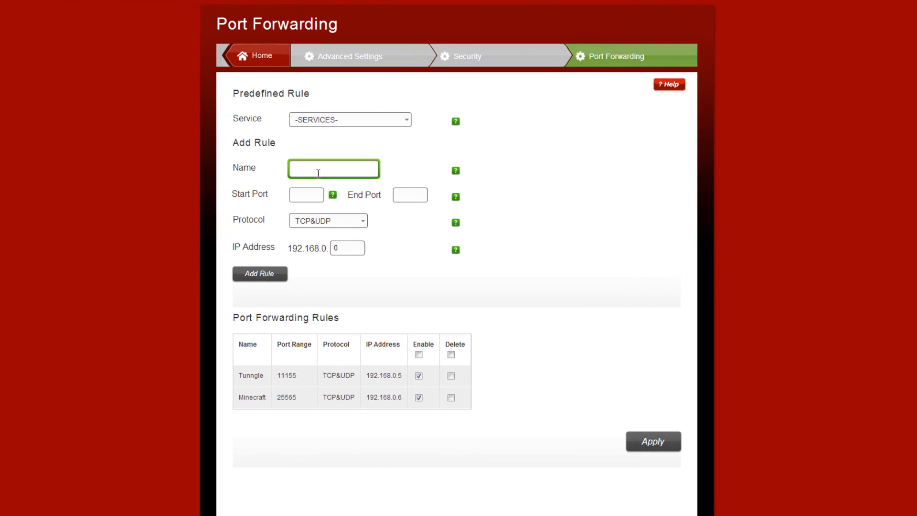
# Name the new rule Minecrft 2 with start and end port 25565
pyautogui.write('Minecrft-2')
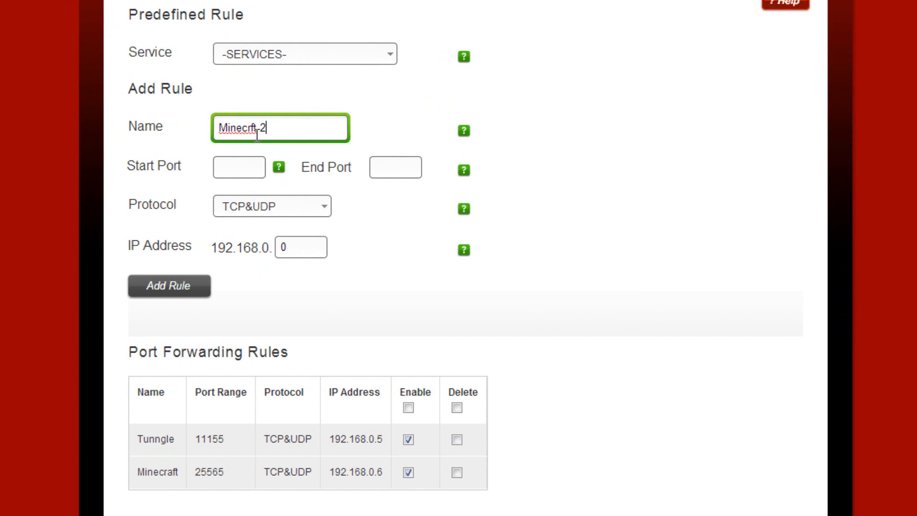
pyautogui.click(239, 167)
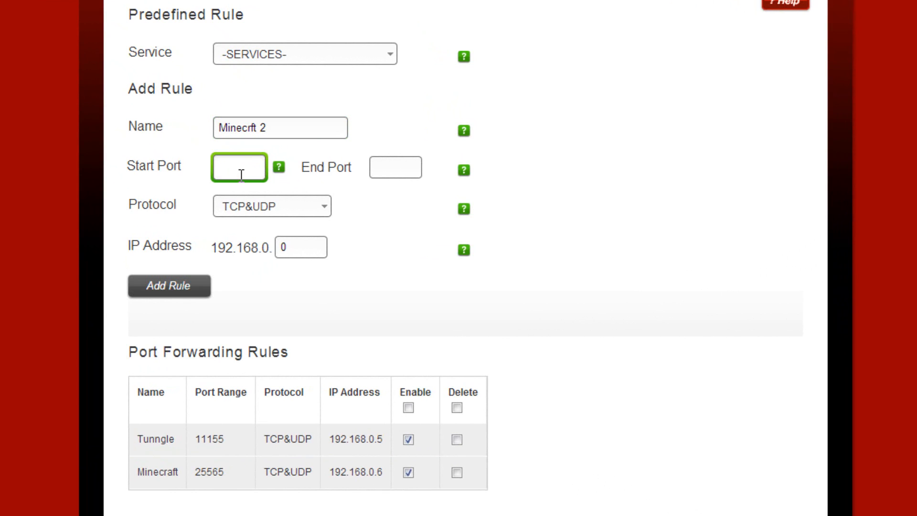
pyautogui.write('25565')
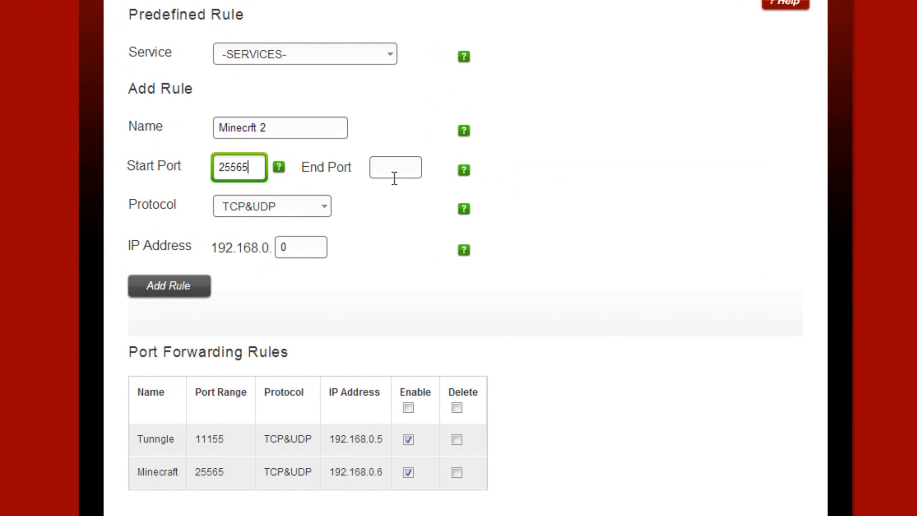
pyautogui.write('2')
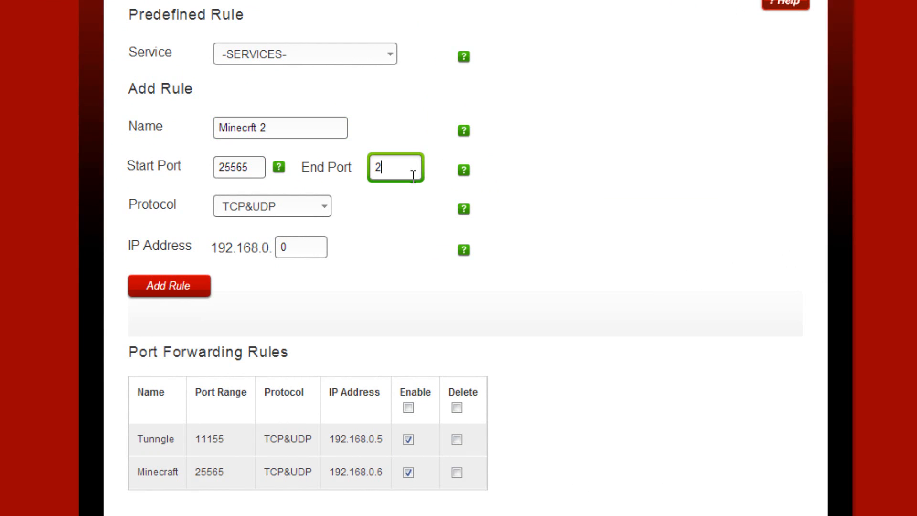
pyautogui.write('5565')
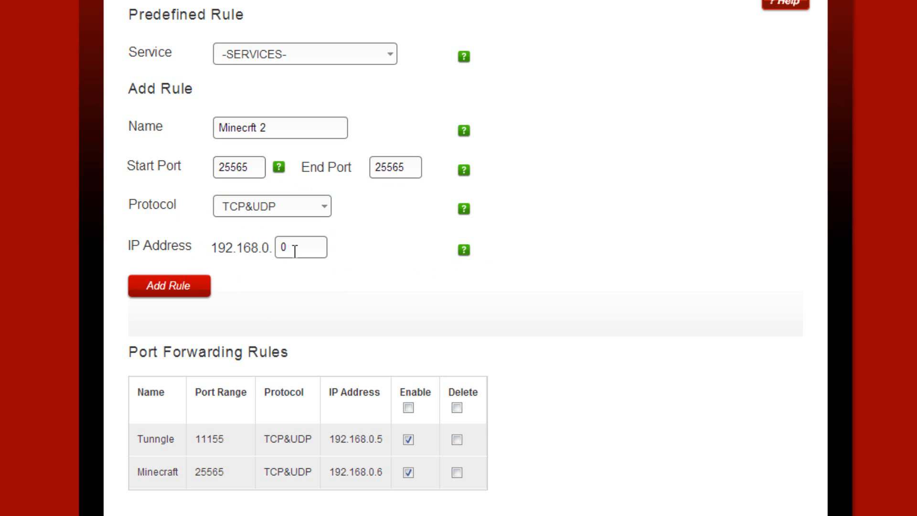
pyautogui.moveTo(169, 239)
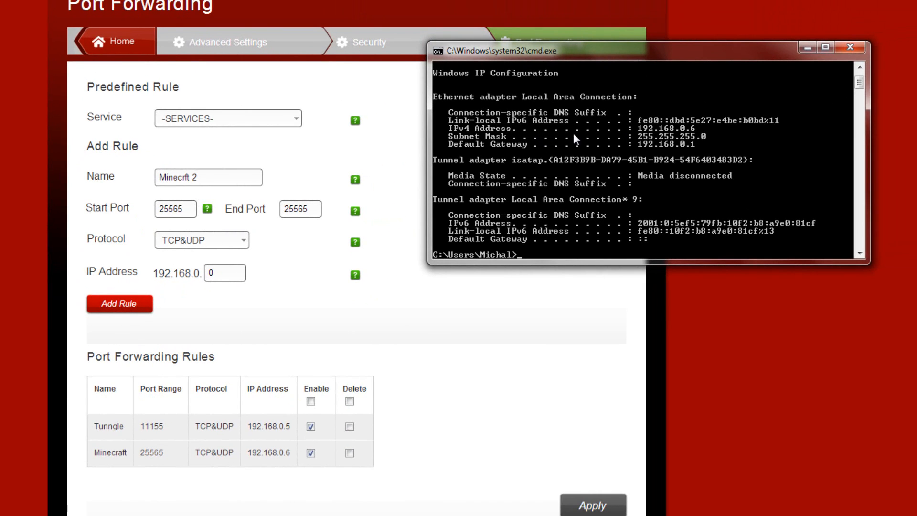
pyautogui.moveTo(472, 135)
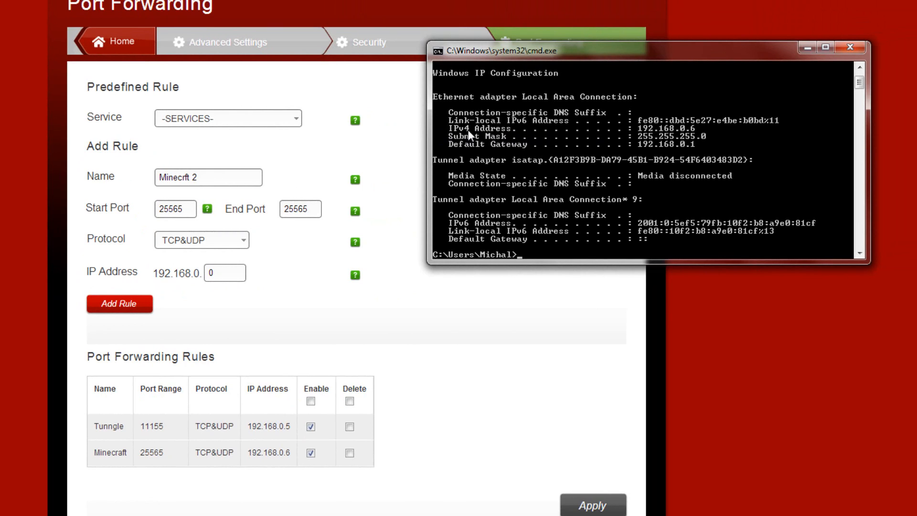
pyautogui.moveTo(545, 136)
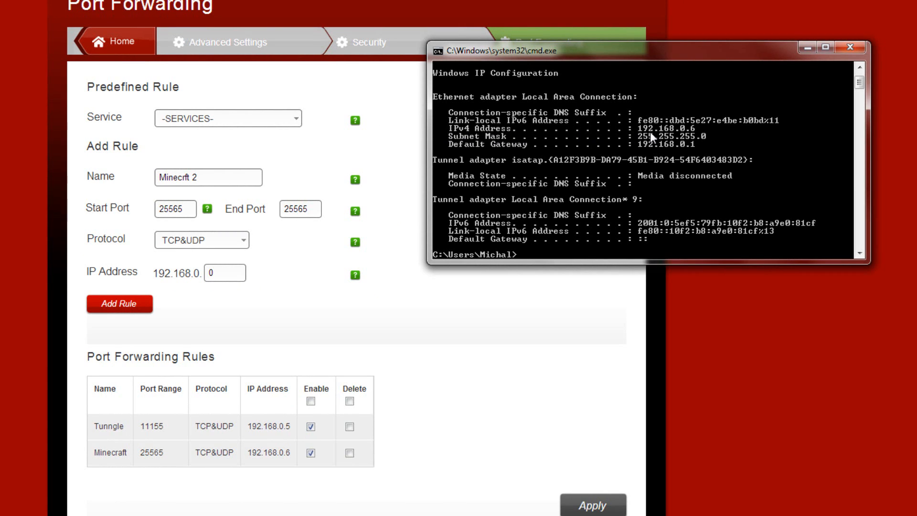
pyautogui.moveTo(685, 136)
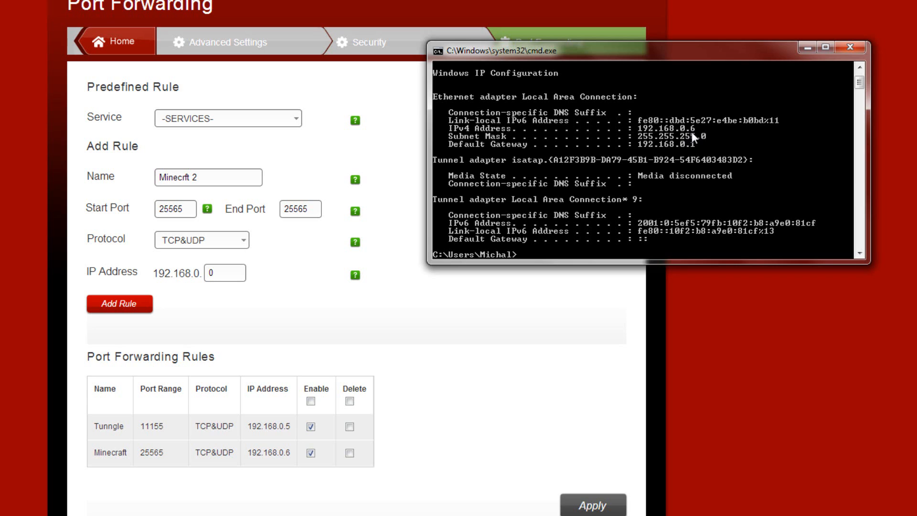
pyautogui.moveTo(198, 276)
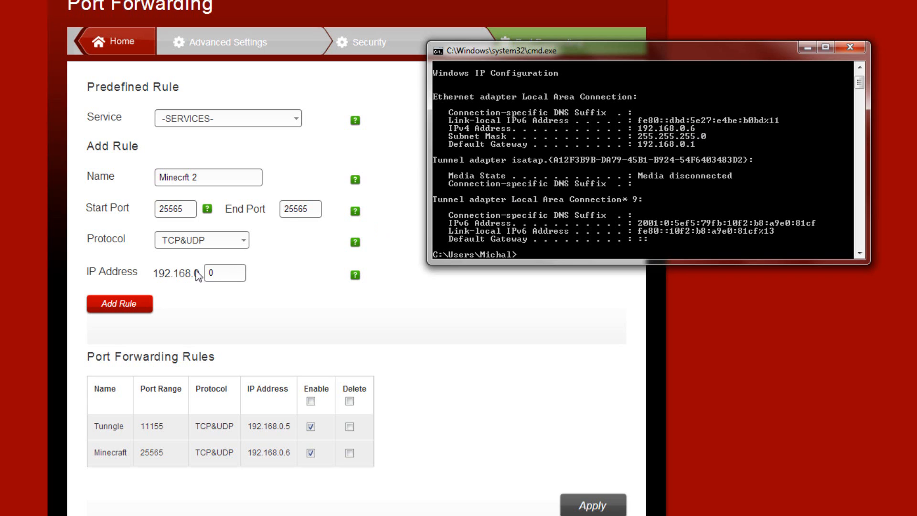
# Set the rule's IP address to 192.168.0.6, matching the PC's IPv4 address
pyautogui.click(225, 273)
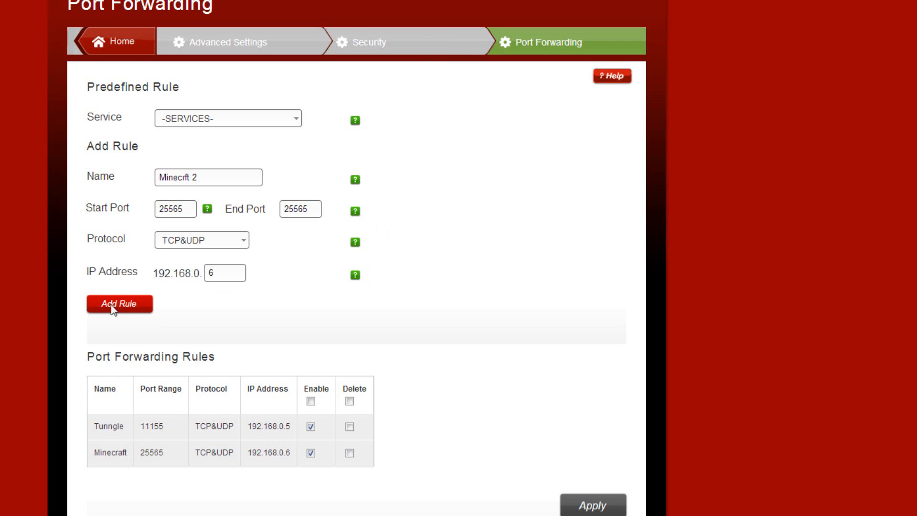
pyautogui.click(119, 303)
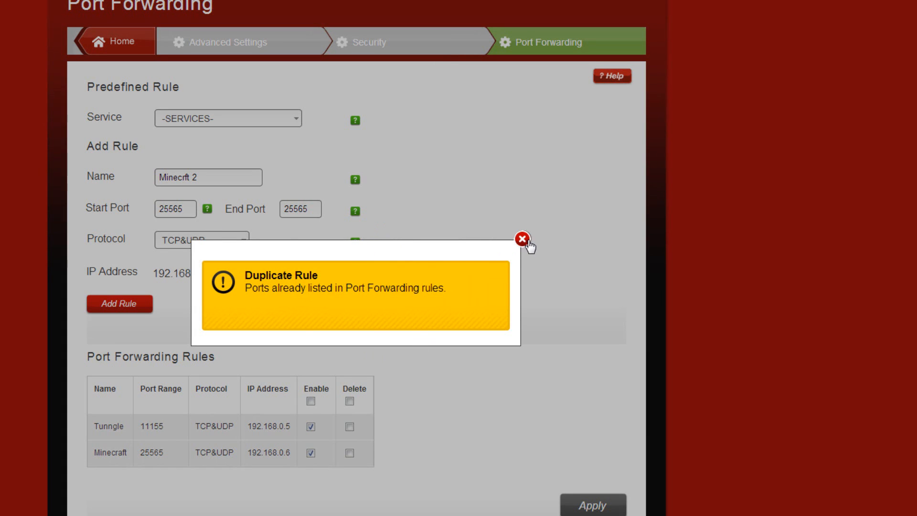
pyautogui.click(521, 240)
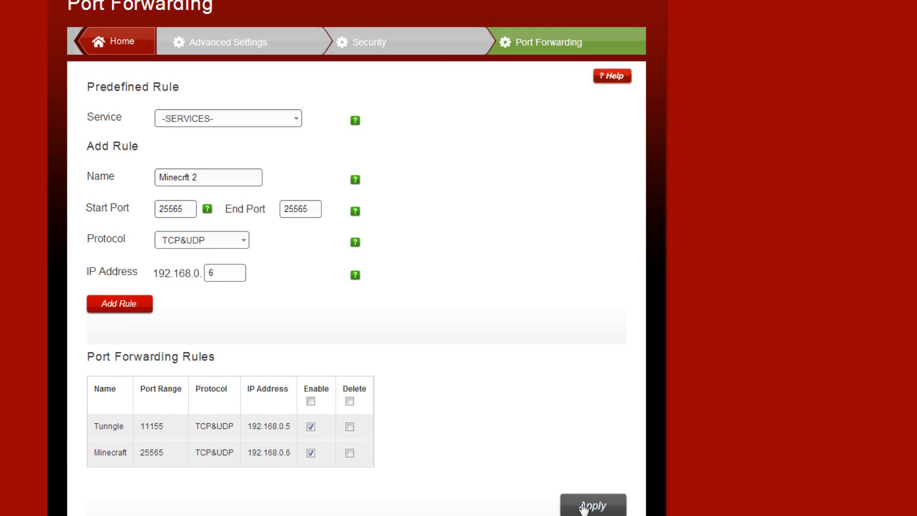
pyautogui.moveTo(438, 292)
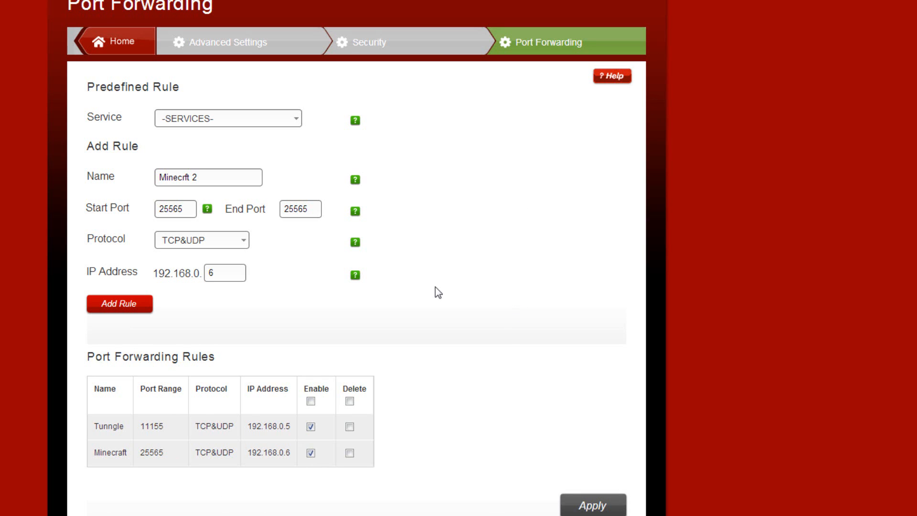
pyautogui.moveTo(508, 401)
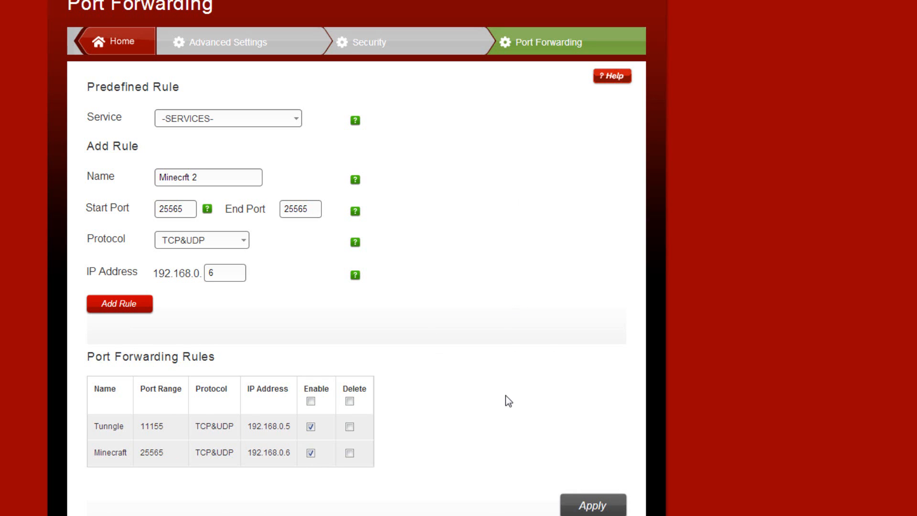